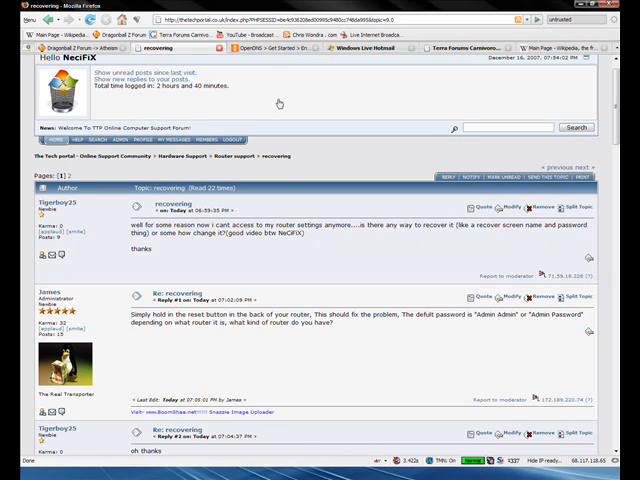
pyautogui.moveTo(228, 244)
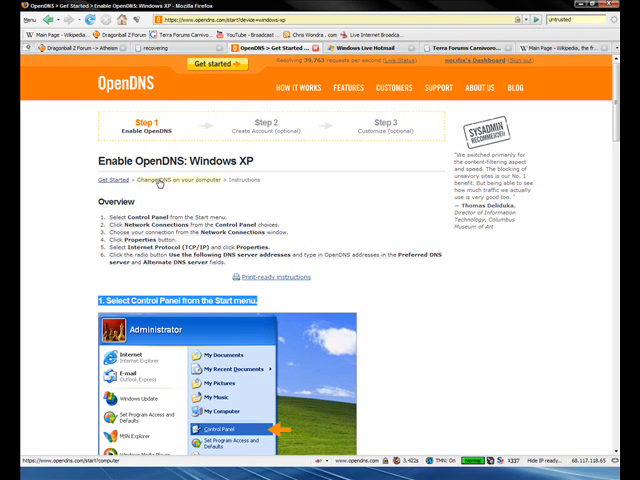
# Go back to the Enable OpenDNS page listing Windows, Mac and Unix/Linux setup choices.
pyautogui.click(160, 180)
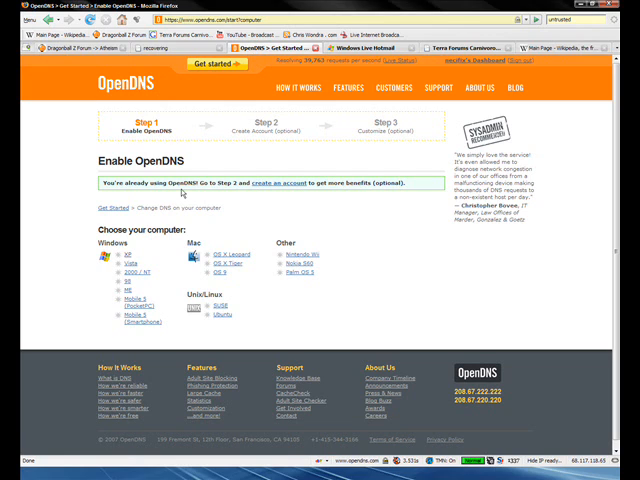
pyautogui.moveTo(268, 200)
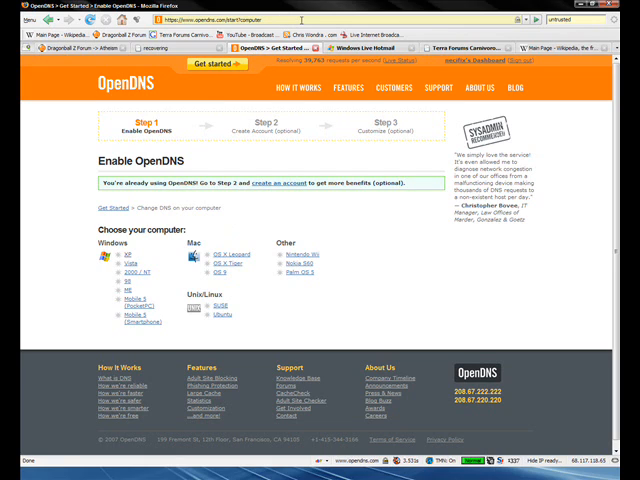
pyautogui.moveTo(400, 300)
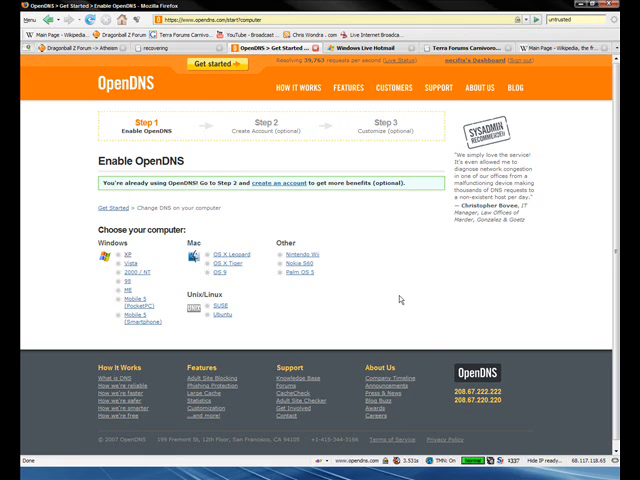
pyautogui.moveTo(118, 264)
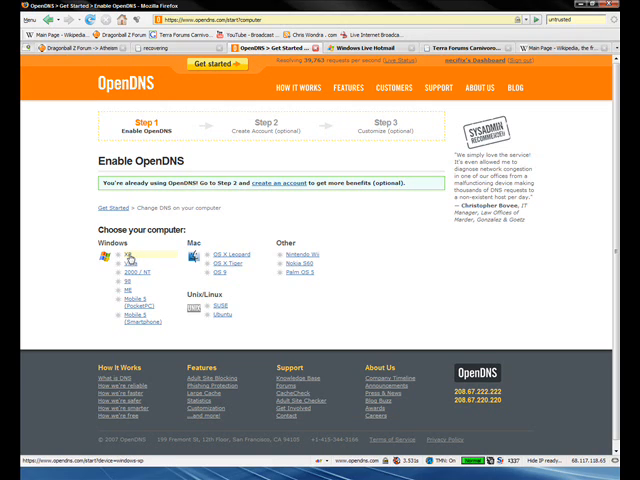
pyautogui.click(142, 260)
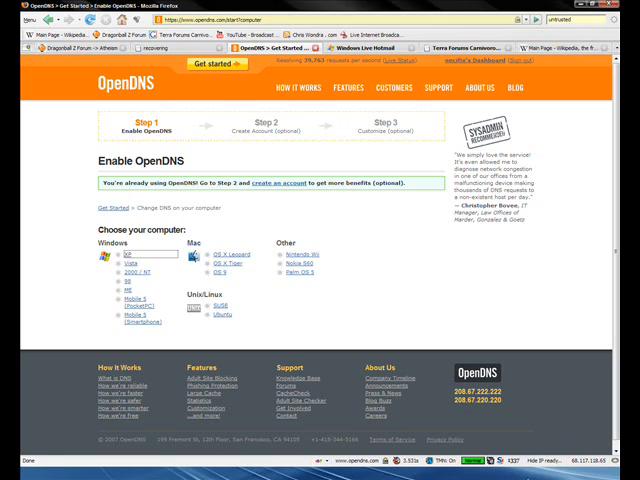
pyautogui.moveTo(326, 228)
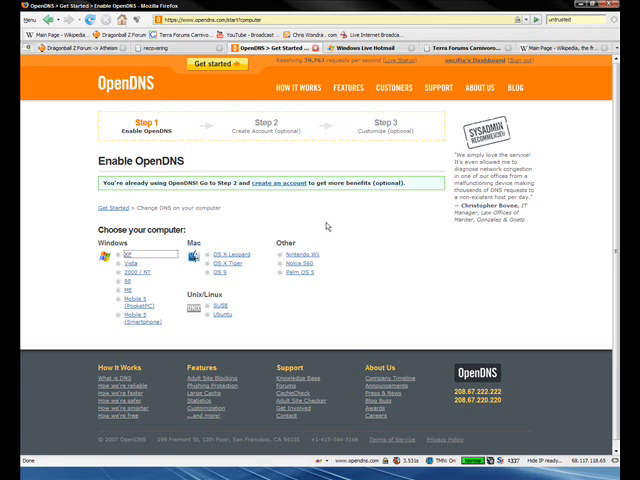
pyautogui.moveTo(178, 272)
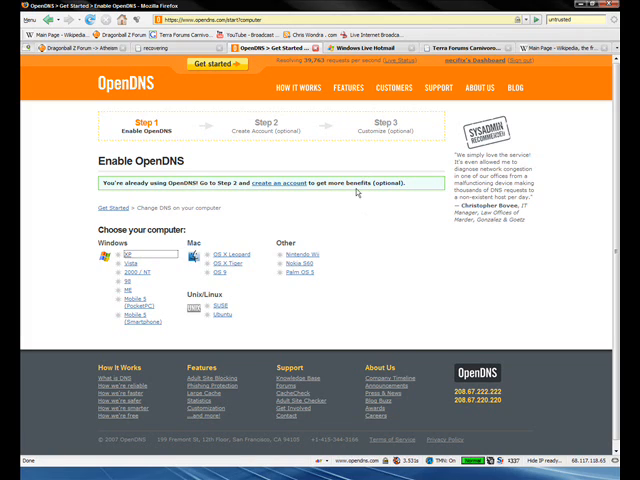
pyautogui.moveTo(362, 220)
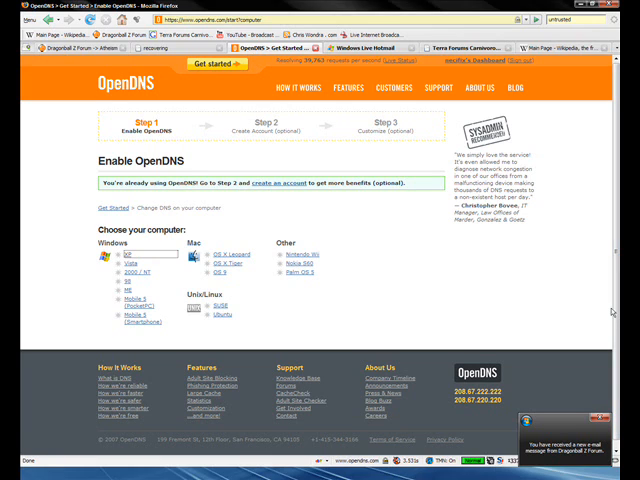
pyautogui.moveTo(124, 256)
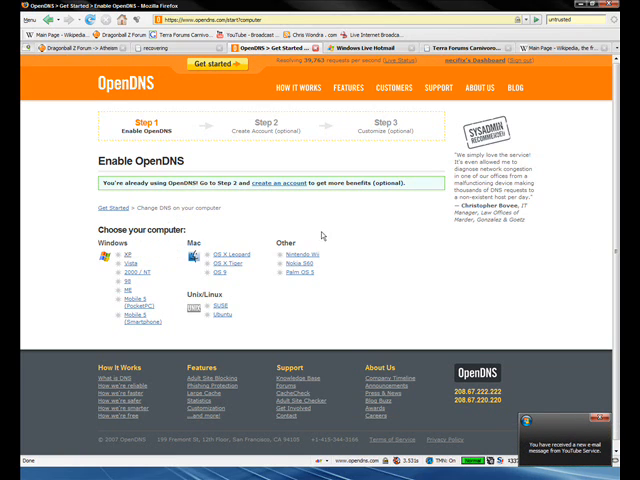
pyautogui.moveTo(312, 244)
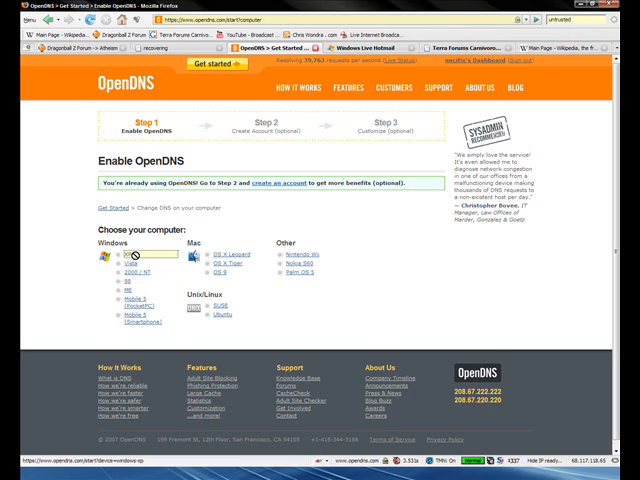
pyautogui.moveTo(136, 272)
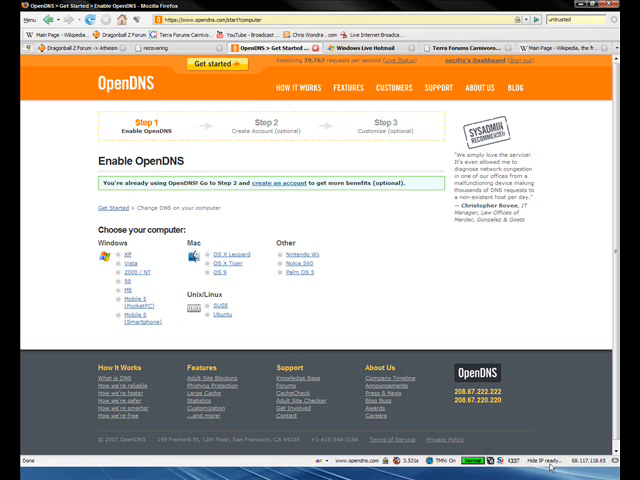
pyautogui.moveTo(518, 426)
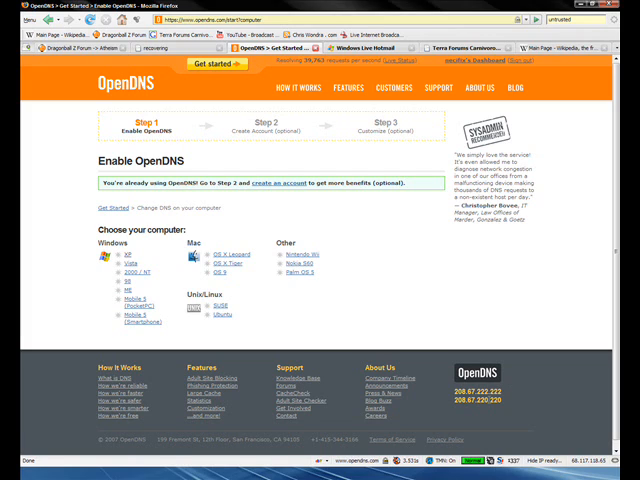
pyautogui.moveTo(524, 328)
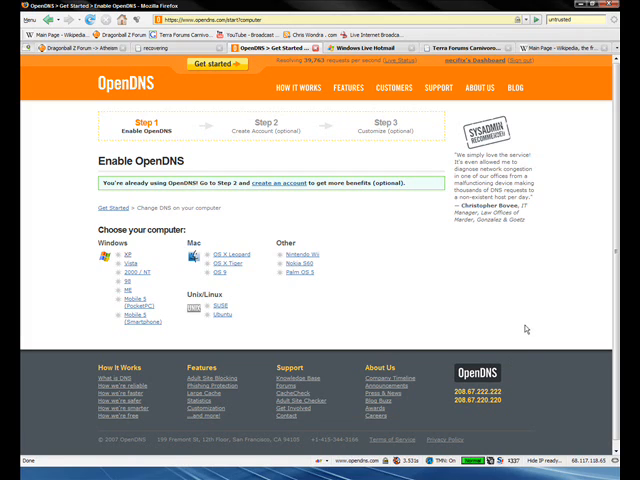
pyautogui.moveTo(520, 332)
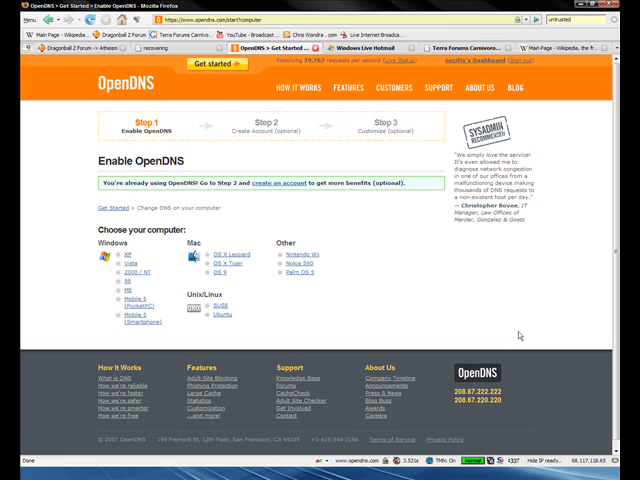